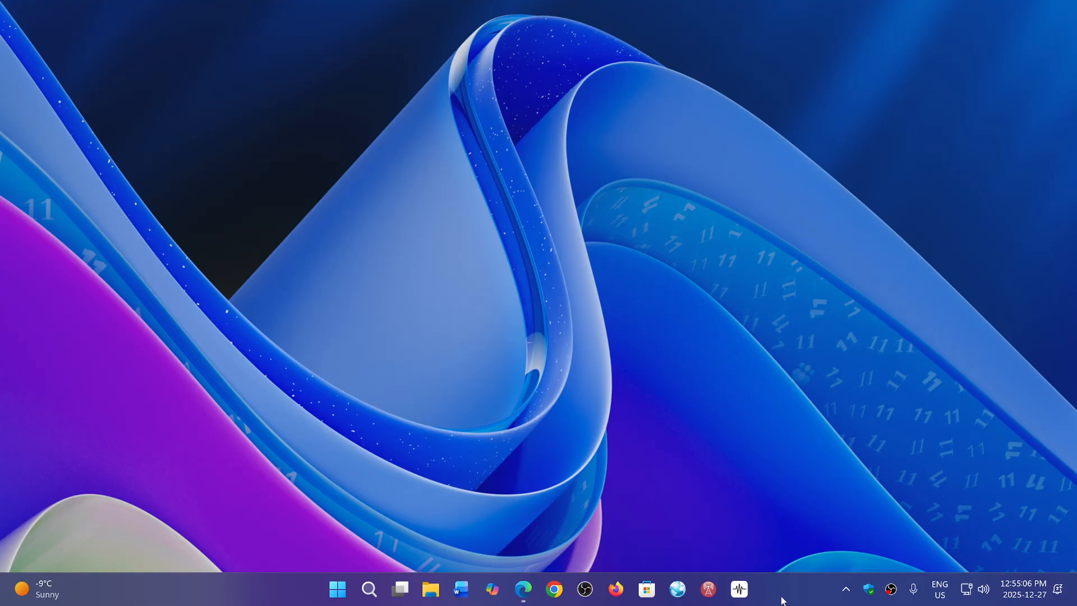
mouse_move(675, 473)
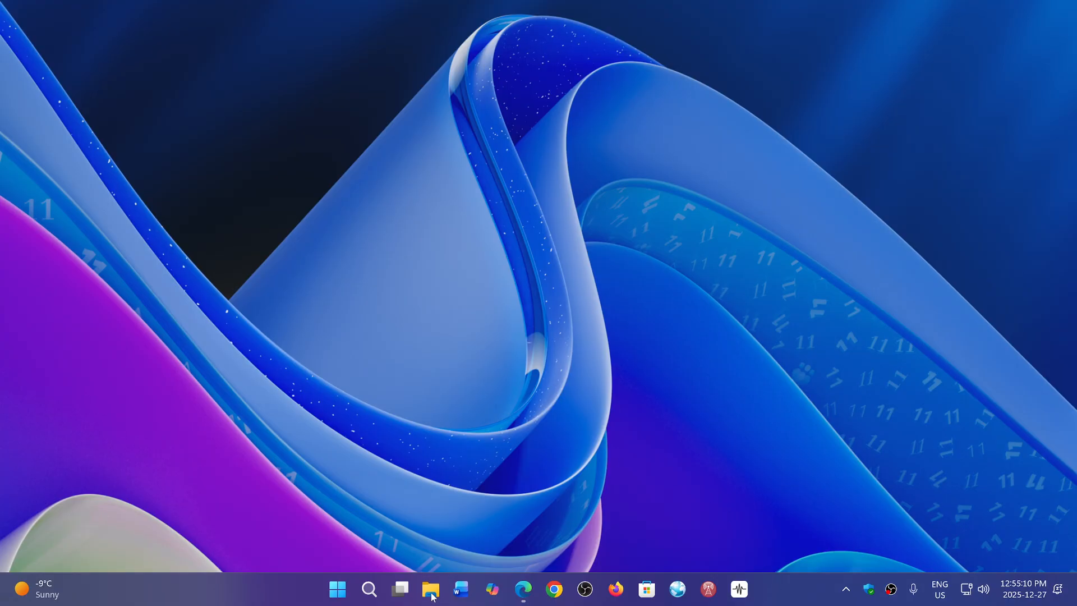
Briefly bring up File Explorer and close it again.
click(431, 590)
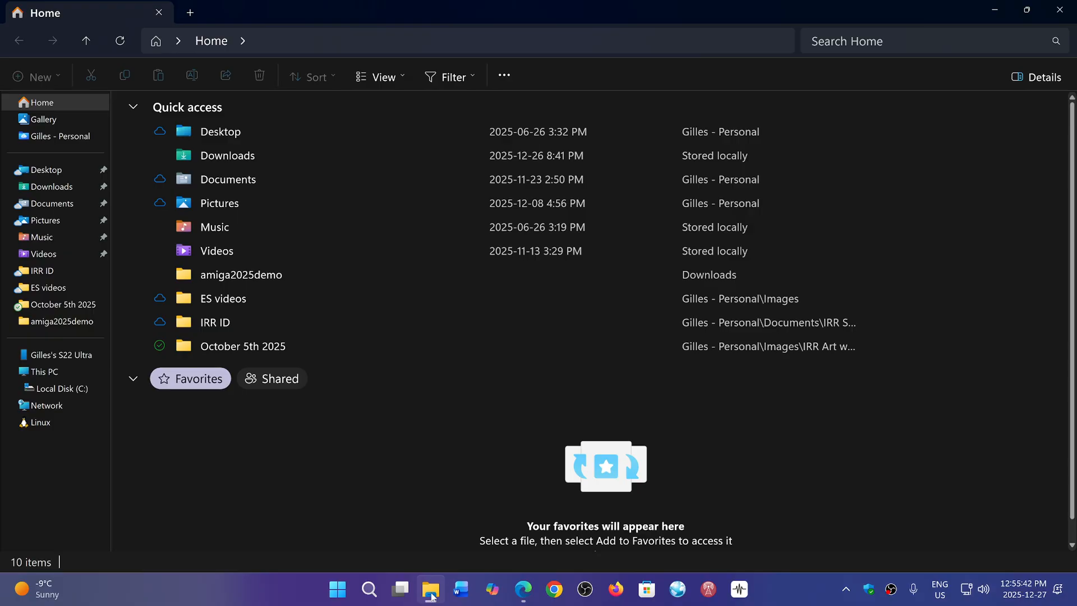
mouse_move(412, 390)
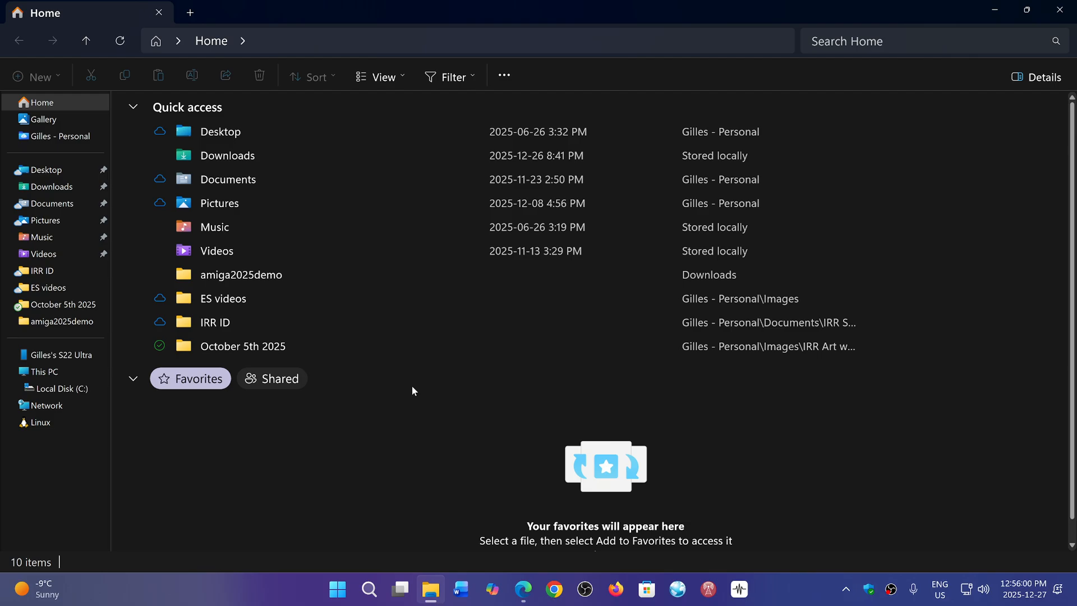
mouse_move(796, 4)
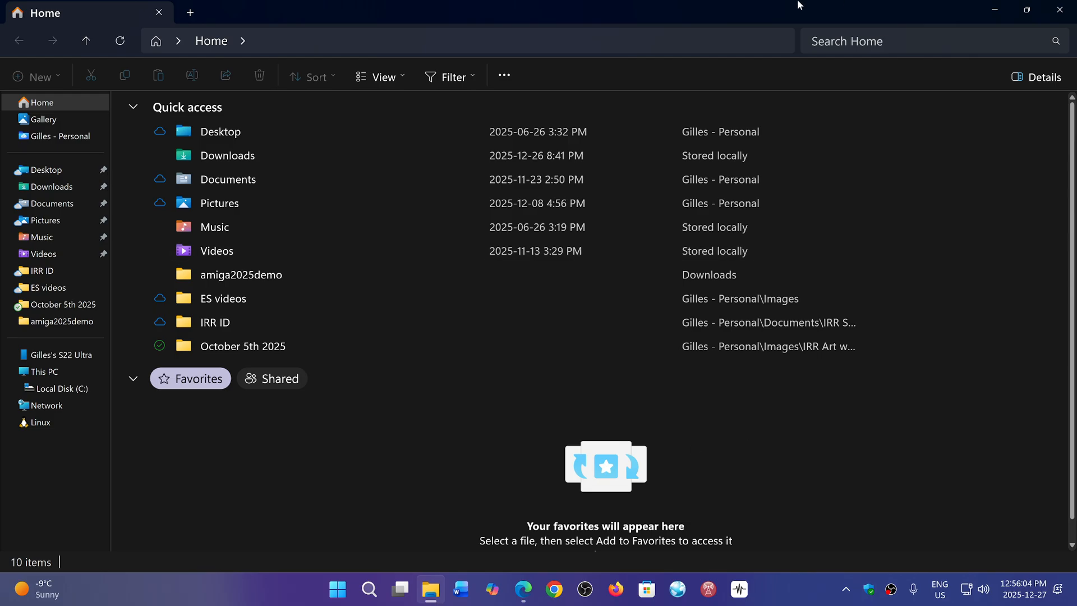
mouse_move(354, 518)
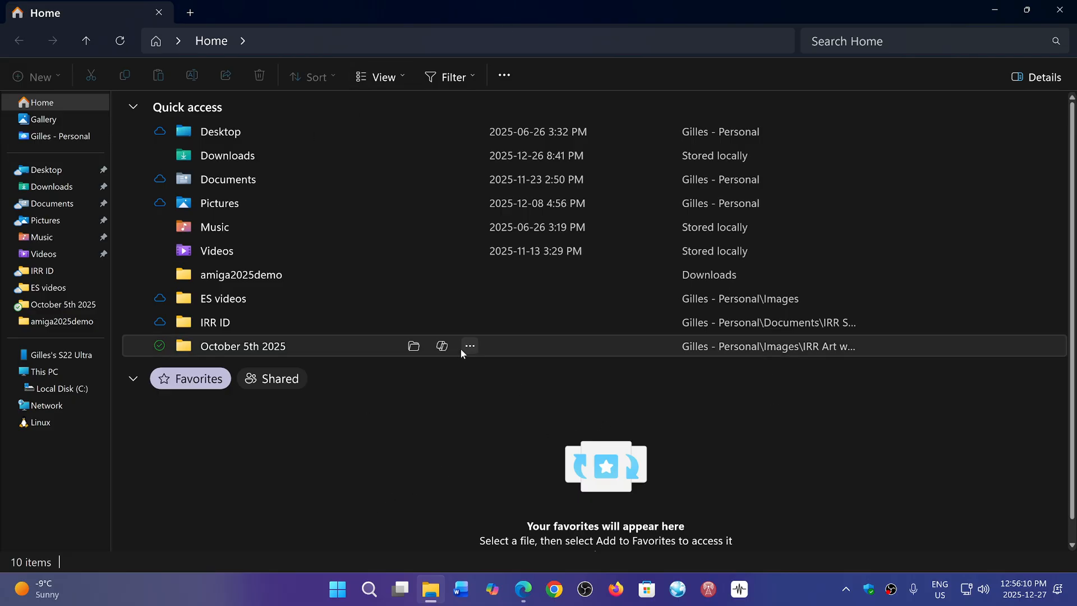
mouse_move(380, 187)
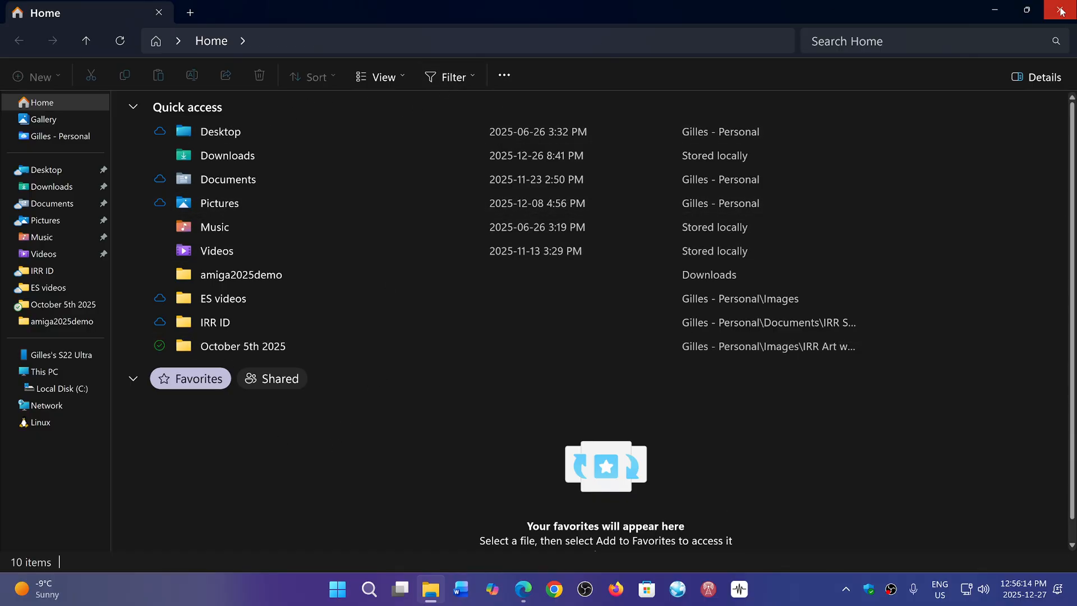
click(1064, 9)
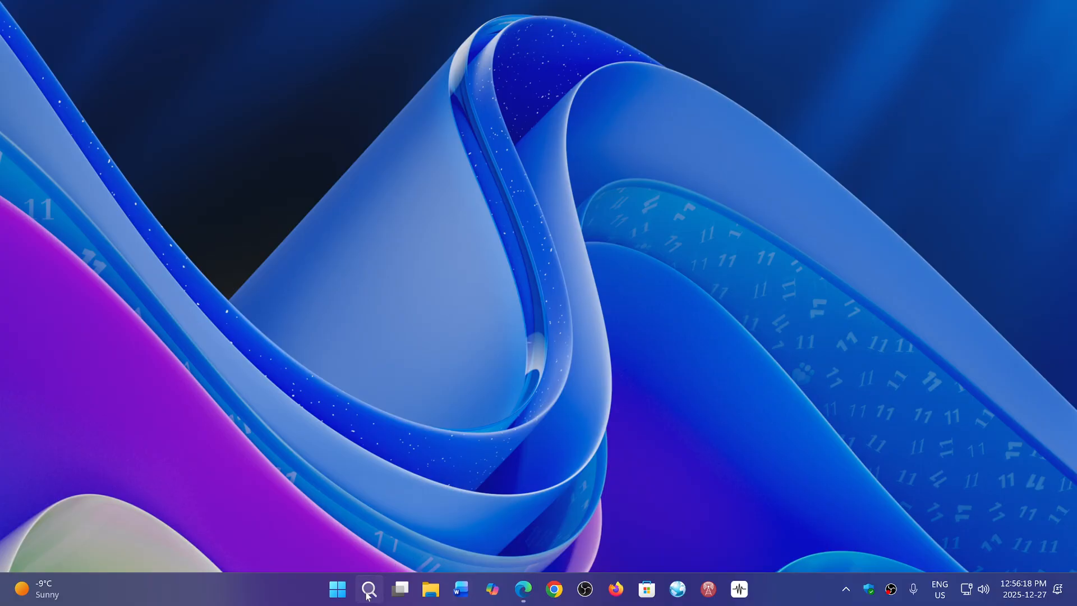
Search Start for 'command Prompt' and launch it with administrator rights.
click(338, 588)
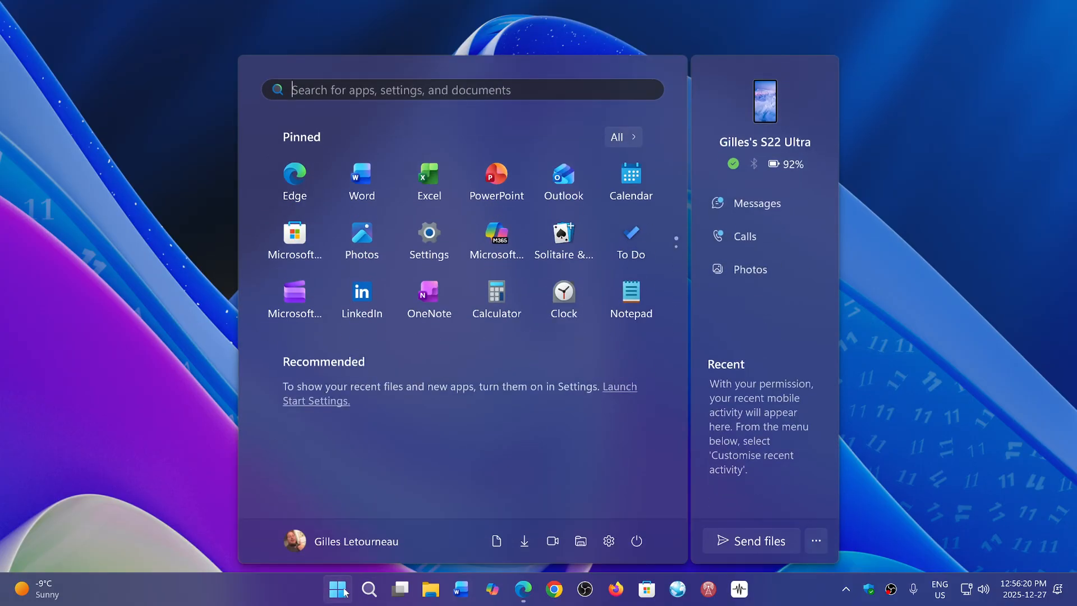
click(368, 590)
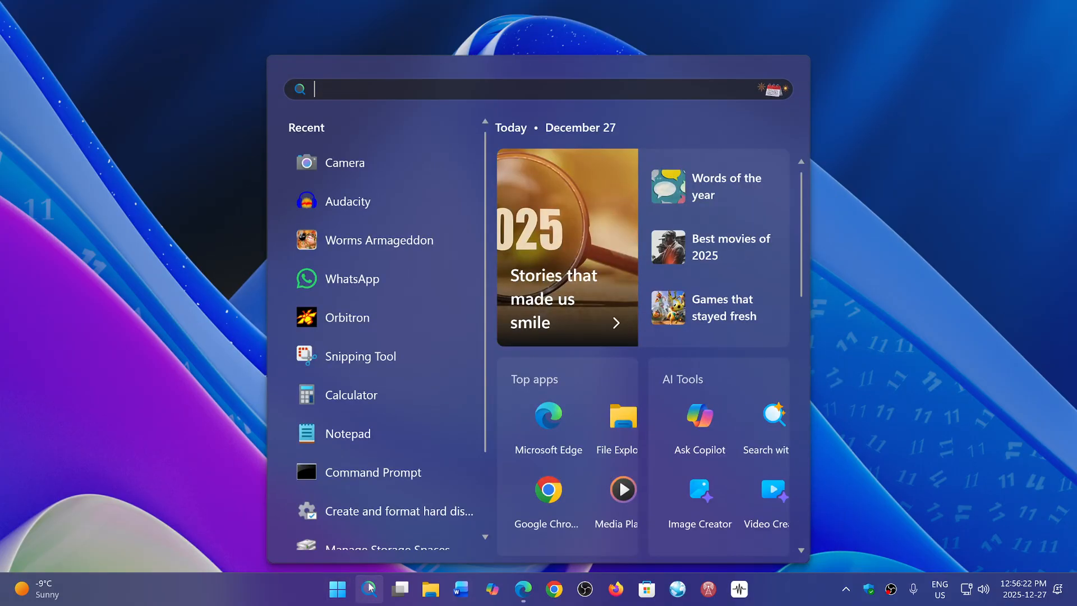
text(command Prompt)
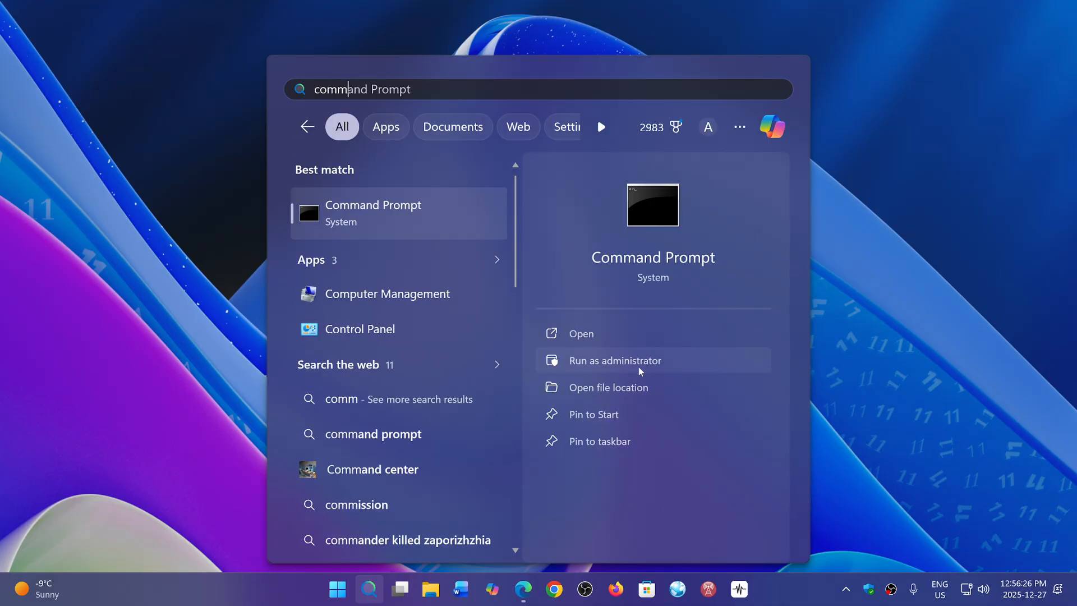
click(615, 360)
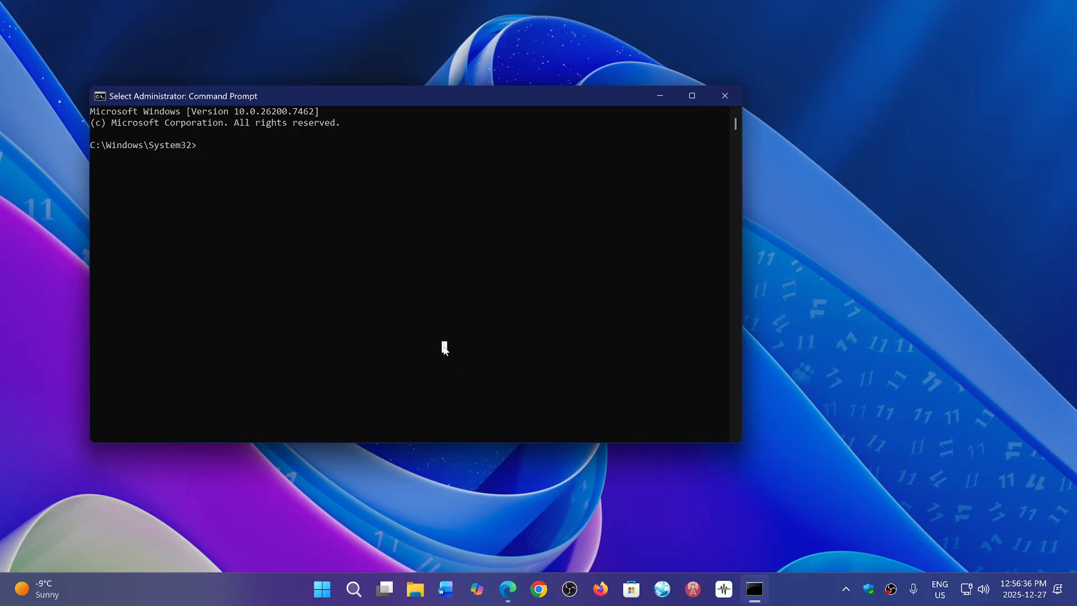
Run robocopy with no arguments to print its usage summary, then bring the docs page forward.
text(robocopy)
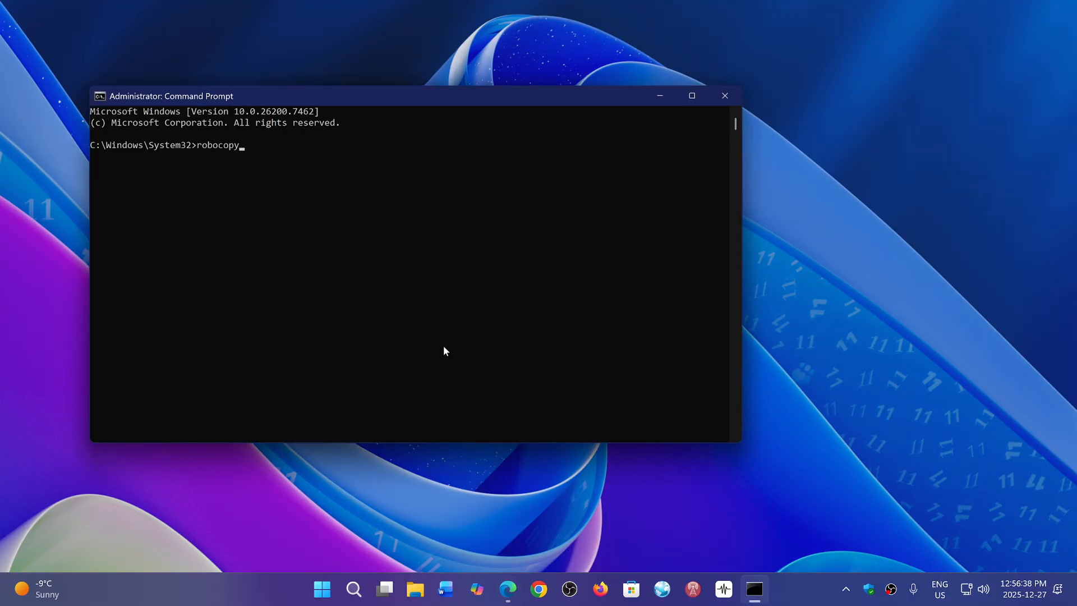
key(Enter)
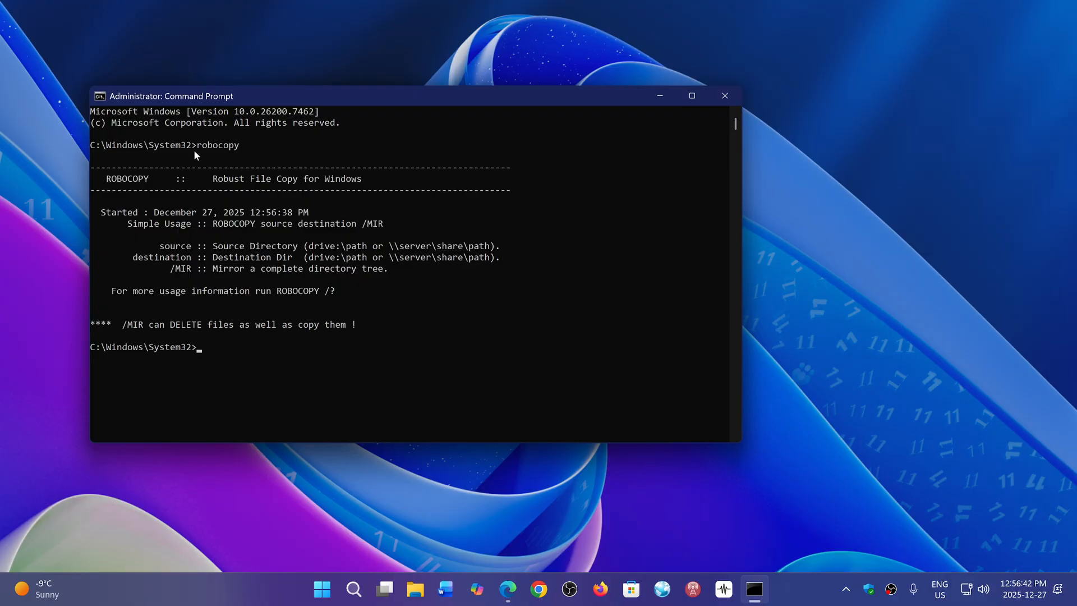
mouse_move(240, 144)
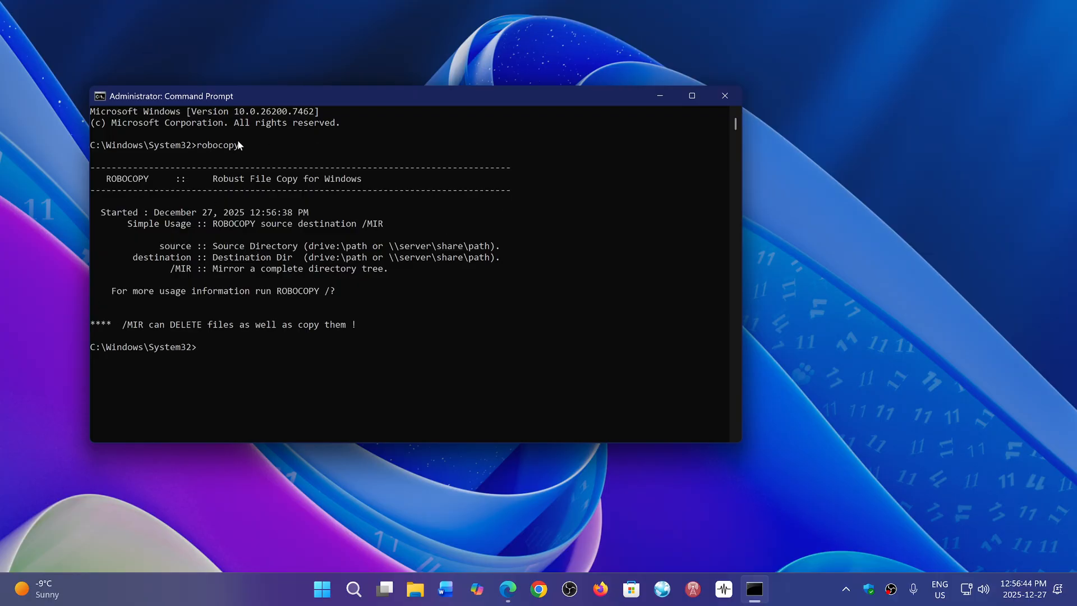
mouse_move(267, 148)
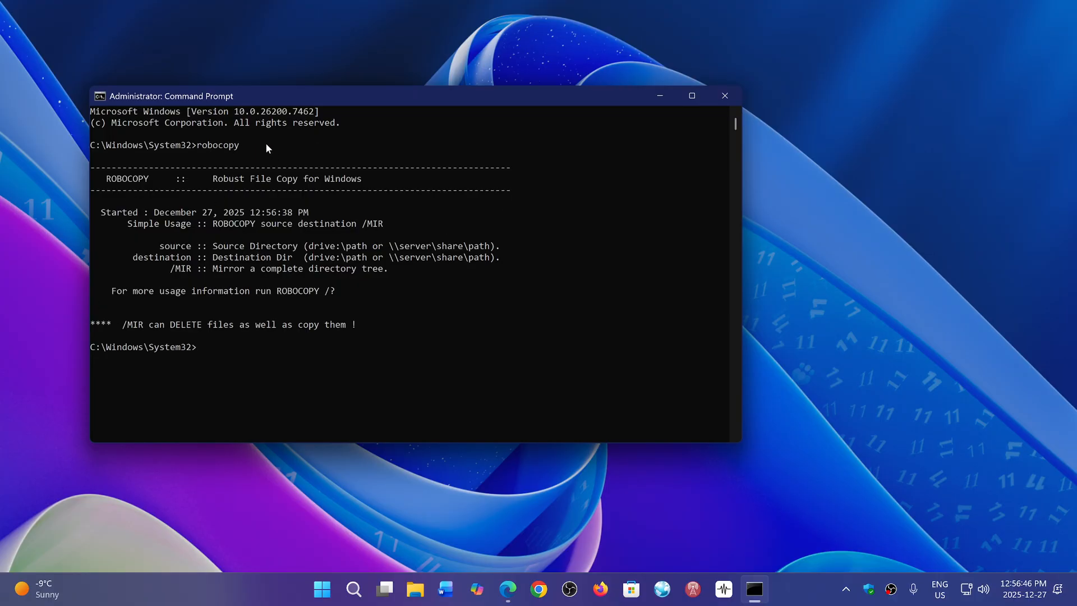
mouse_move(337, 261)
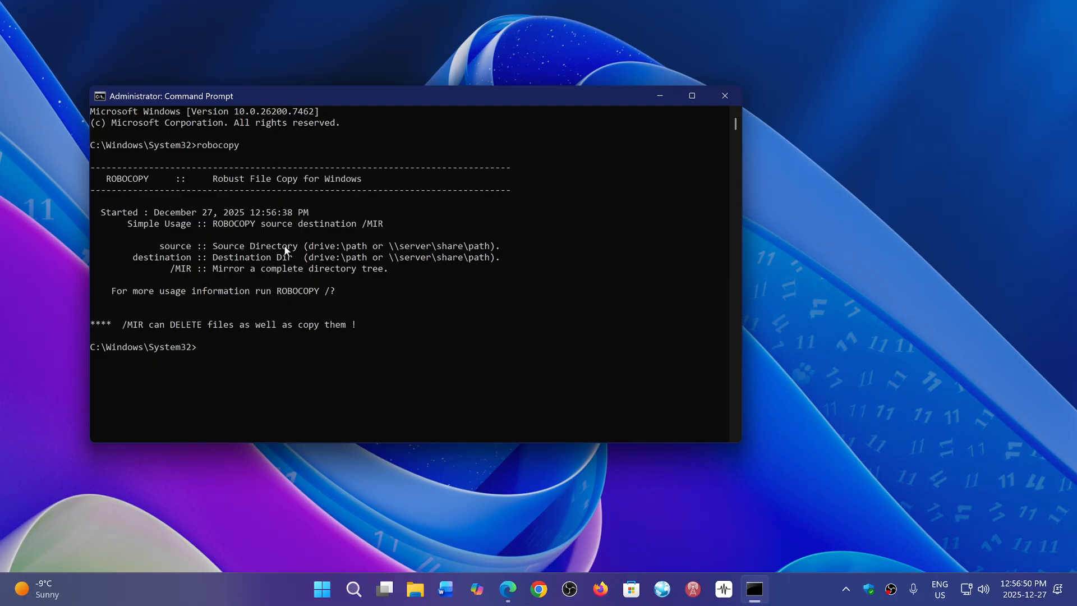
mouse_move(422, 197)
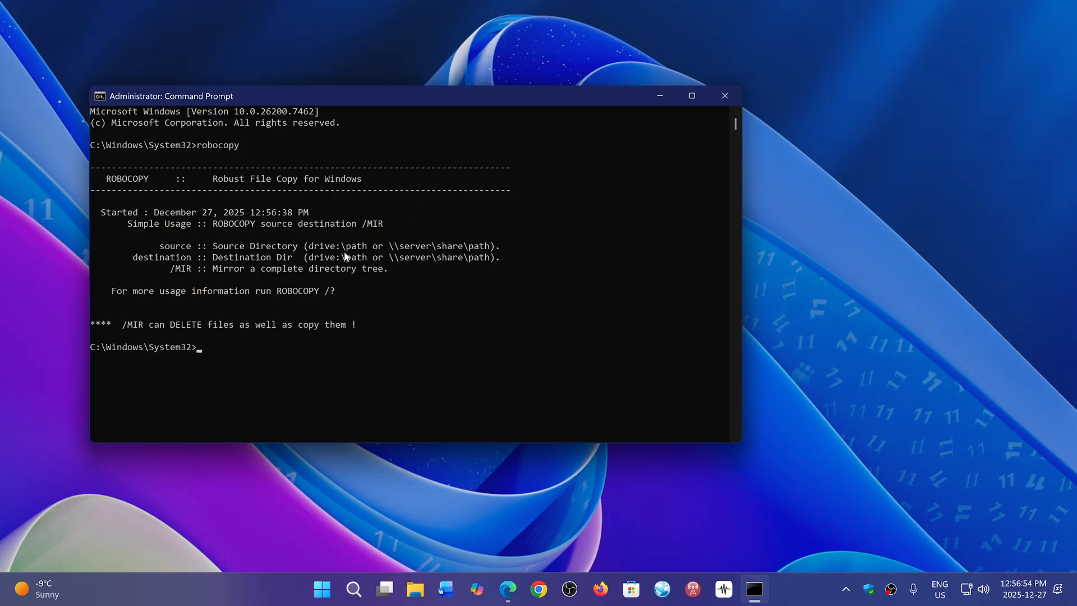
mouse_move(356, 200)
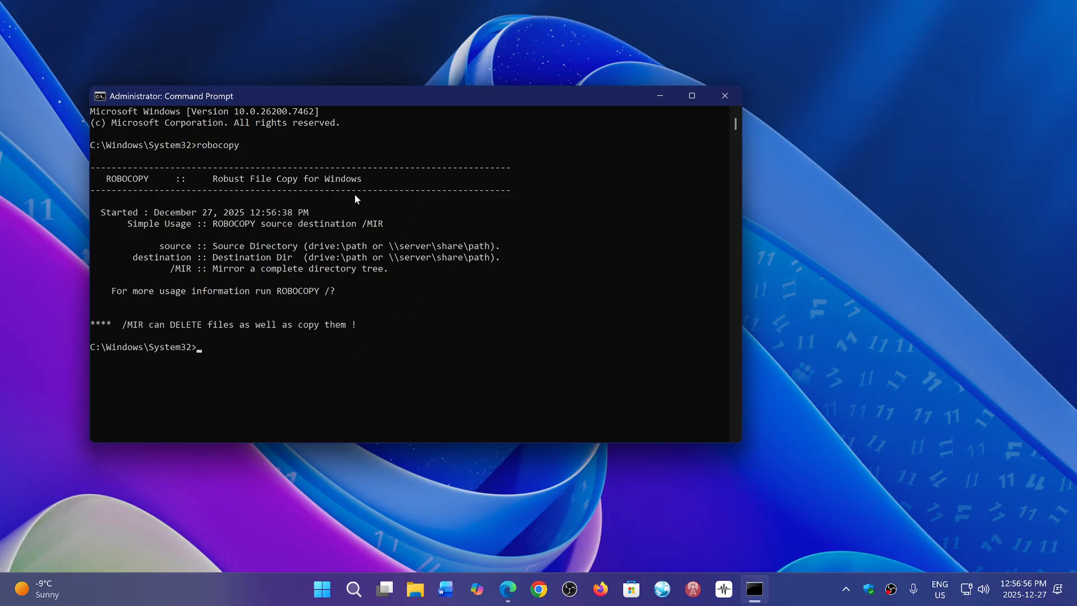
mouse_move(228, 264)
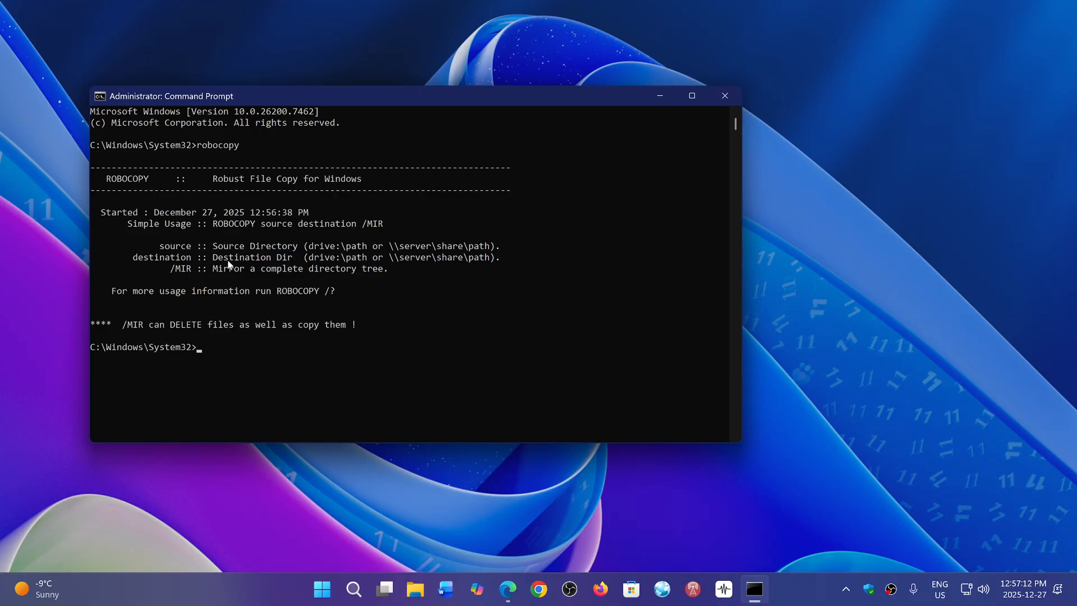
mouse_move(501, 334)
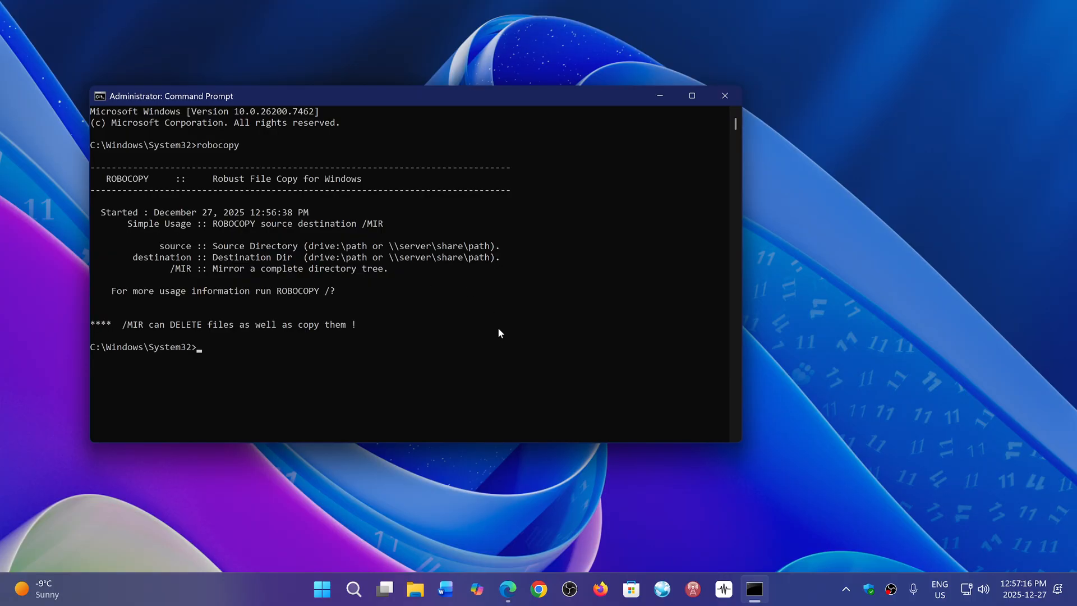
click(507, 589)
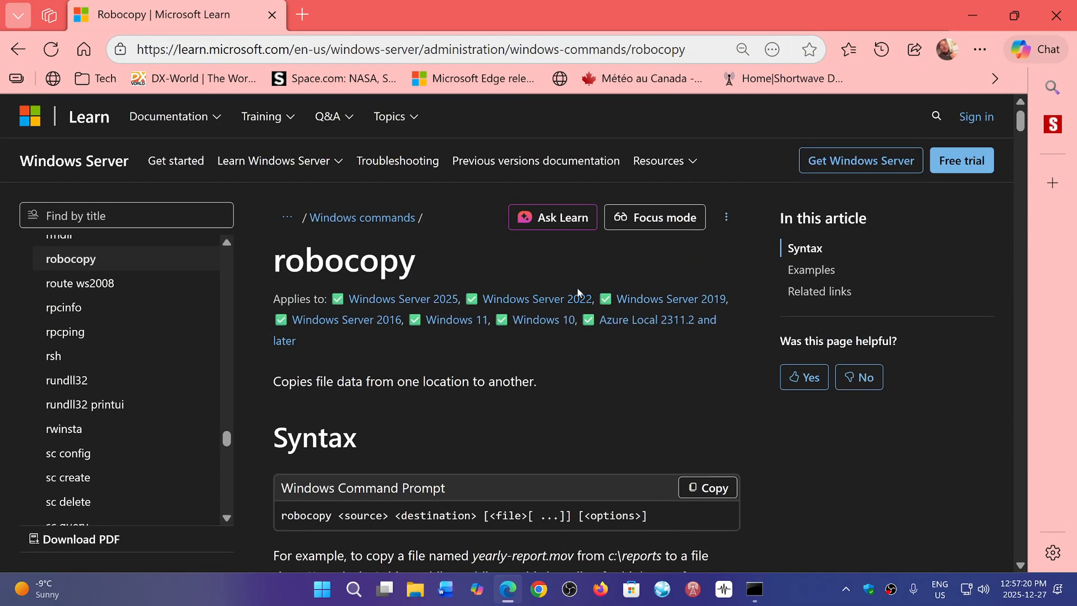
mouse_move(581, 267)
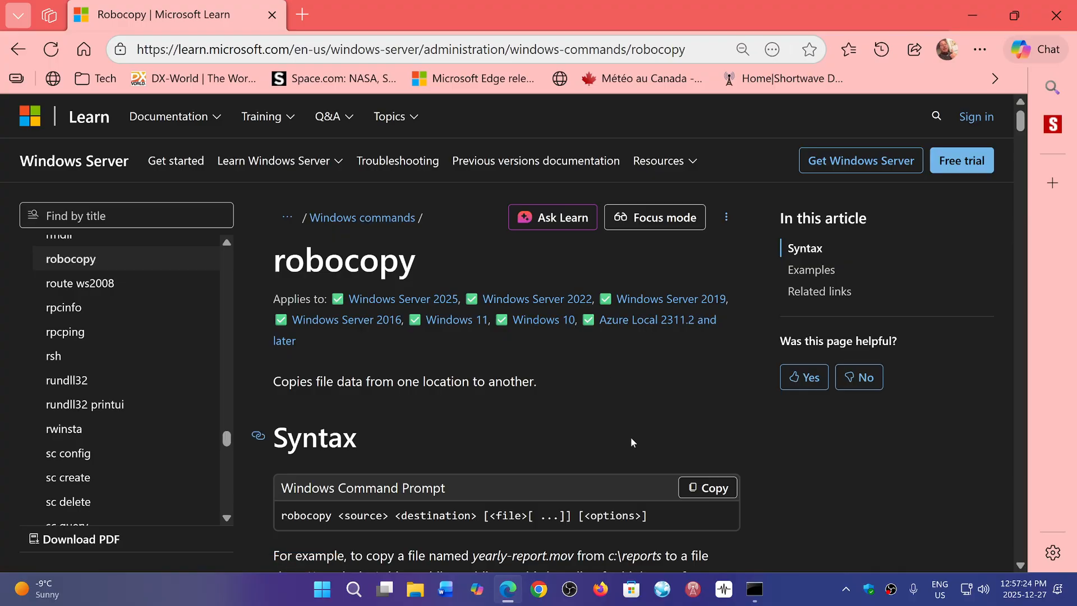
Scroll the robocopy page down through Syntax and Parameters to the Copy options table.
scroll(down, 3)
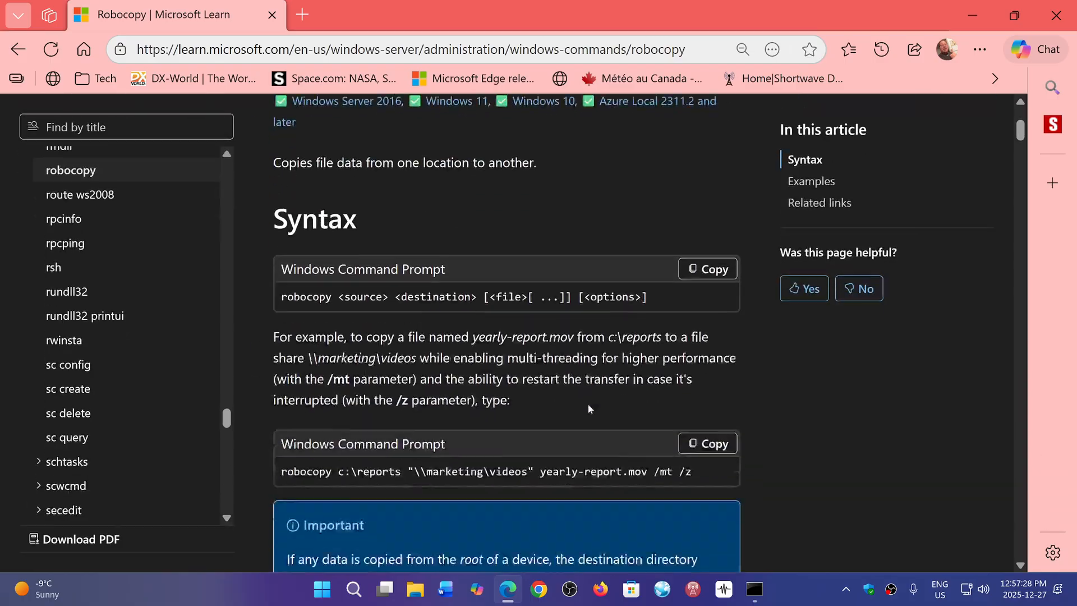
scroll(down, 3)
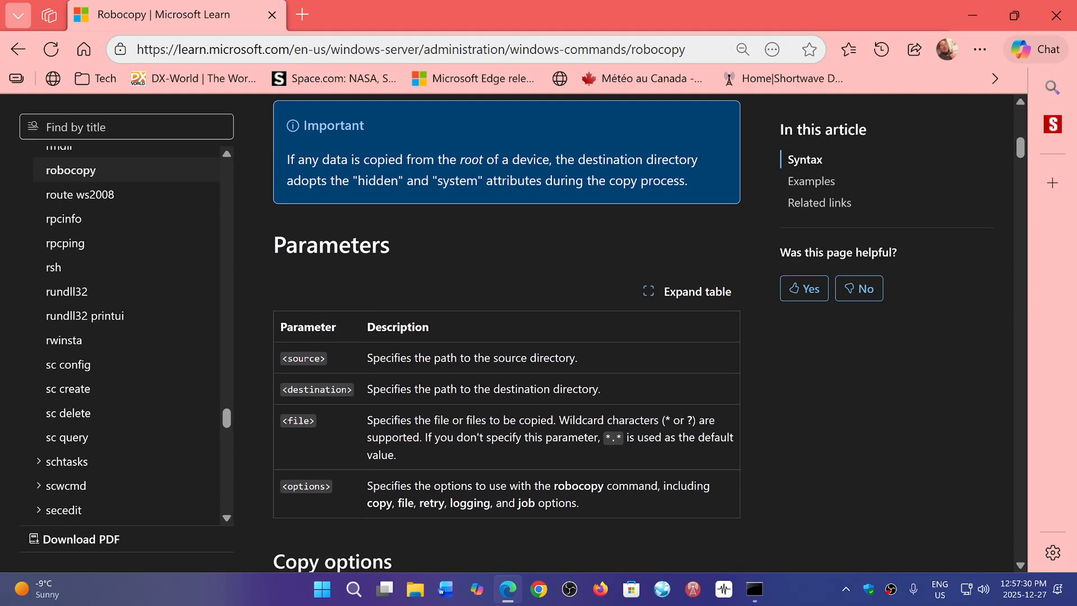
scroll(down, 3)
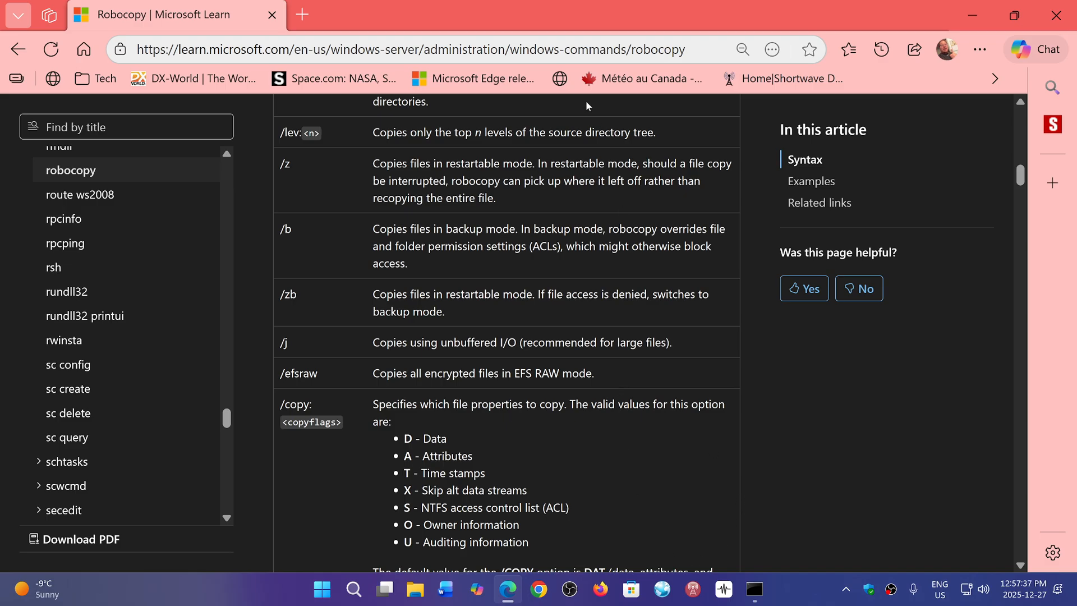
mouse_move(709, 460)
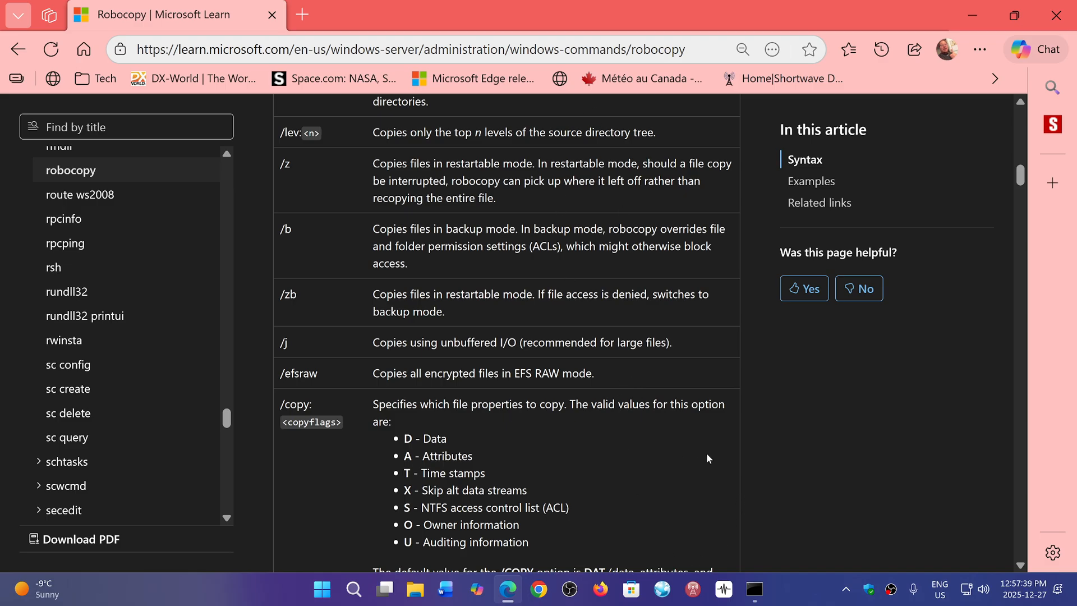
mouse_move(749, 478)
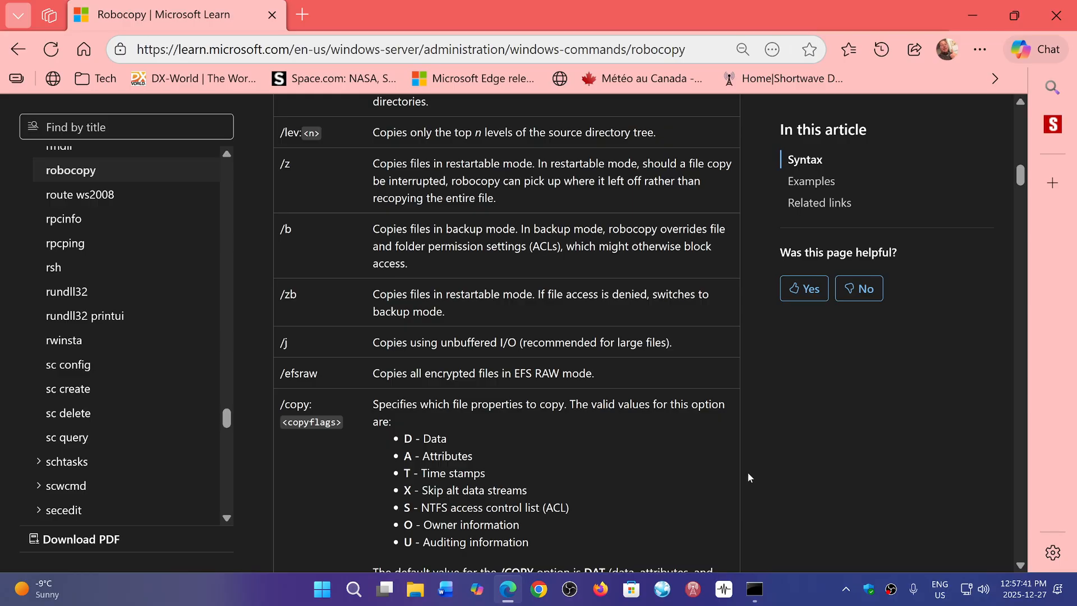
mouse_move(768, 489)
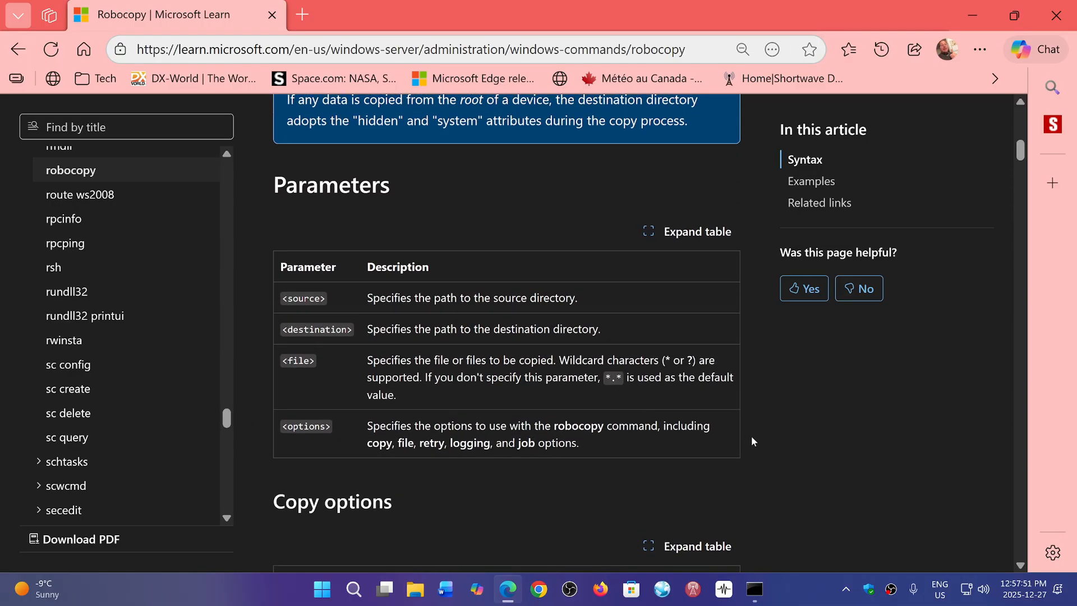
scroll(down, 3)
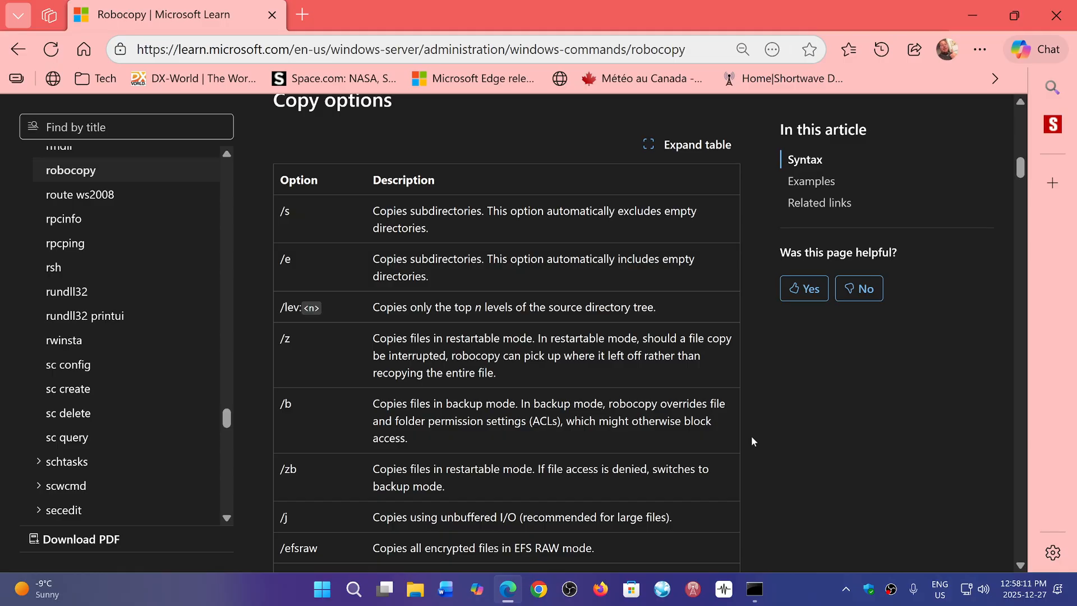
mouse_move(449, 449)
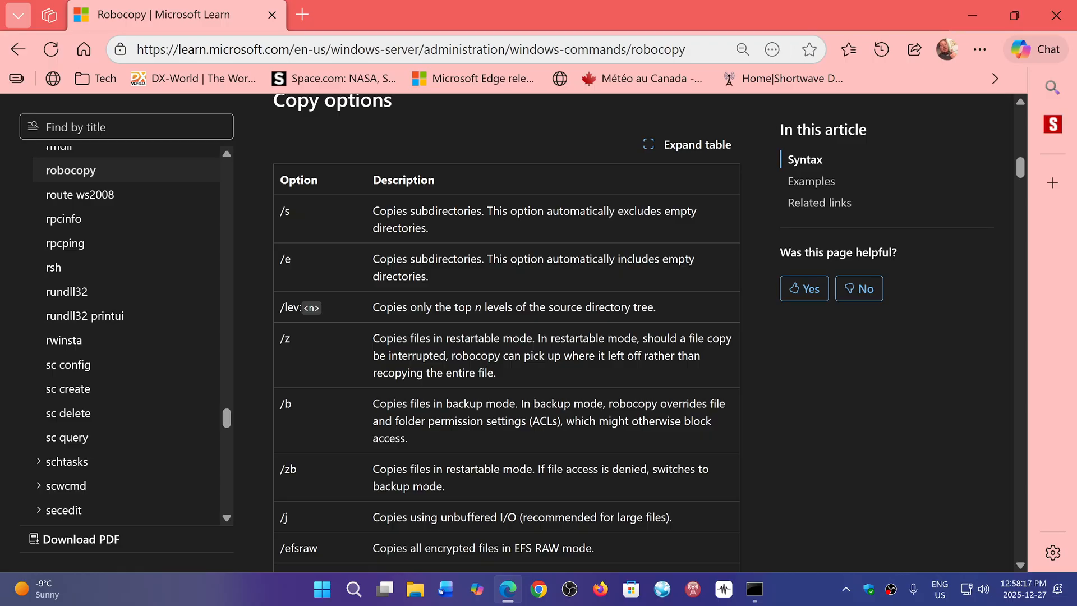
mouse_move(770, 468)
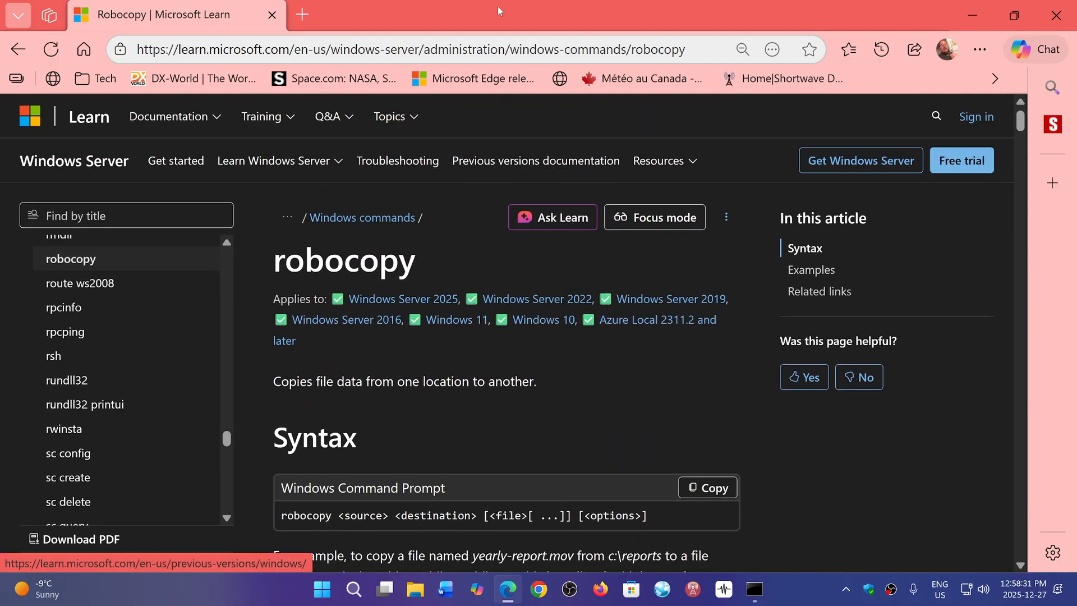
mouse_move(641, 407)
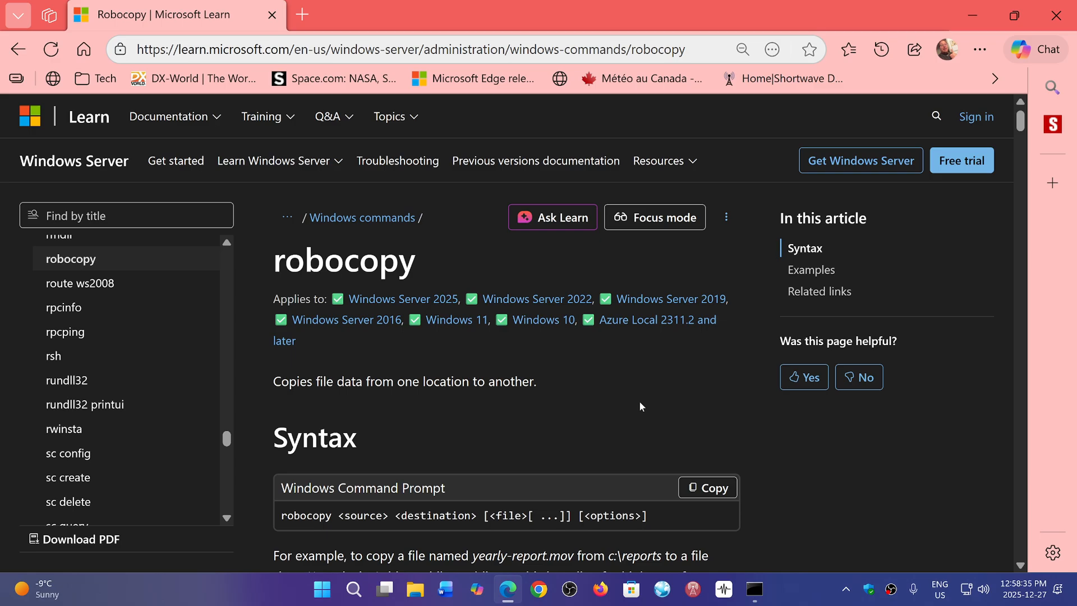
mouse_move(751, 437)
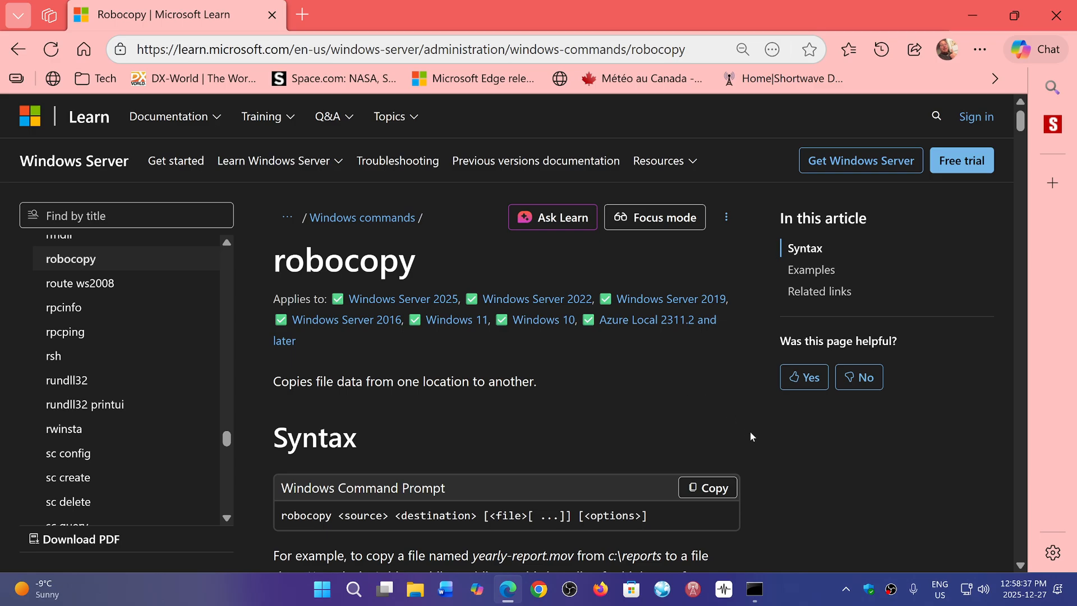
mouse_move(804, 599)
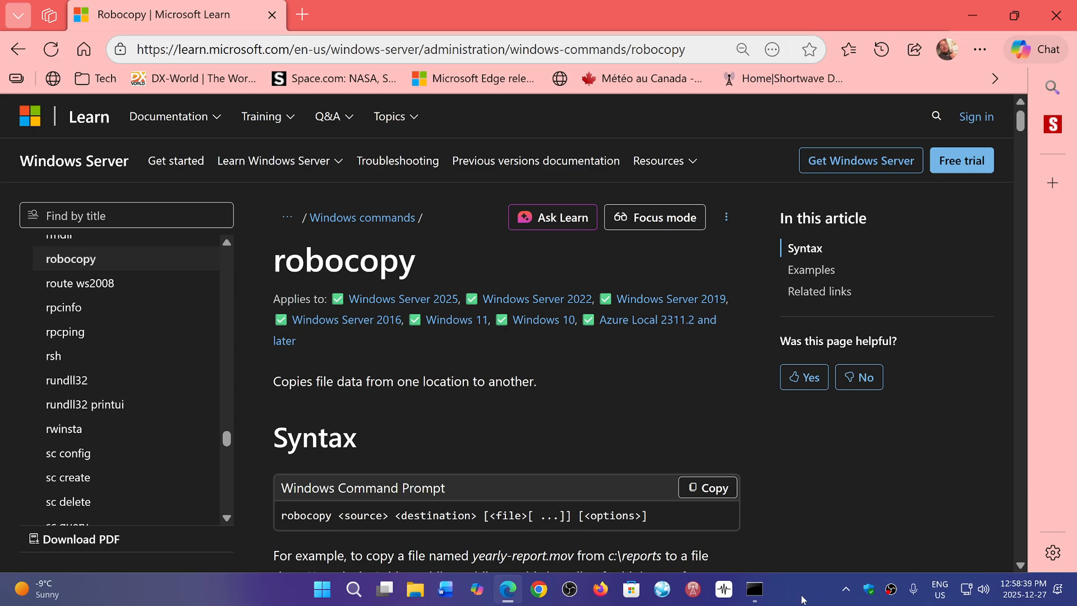